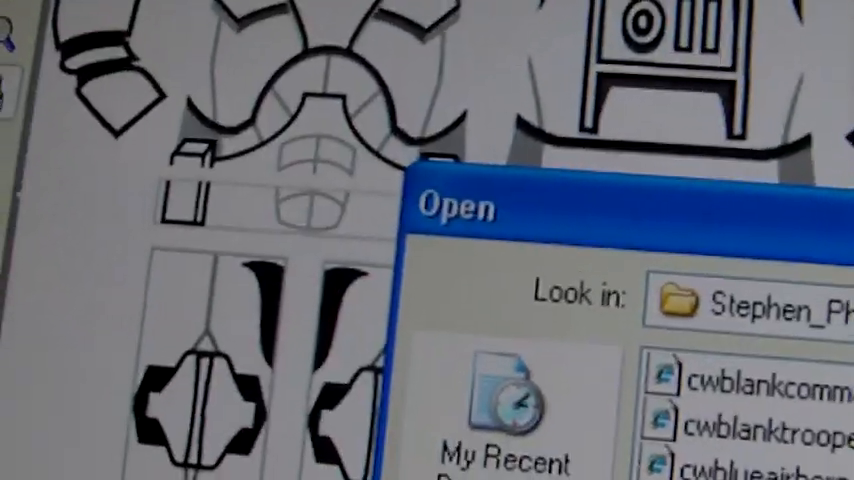
- Select the cwblanktrooper template file in the Open dialog
click(760, 416)
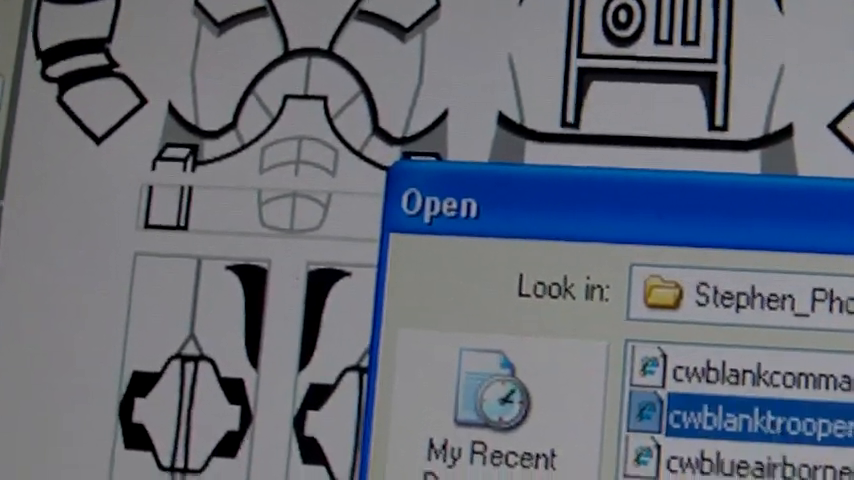